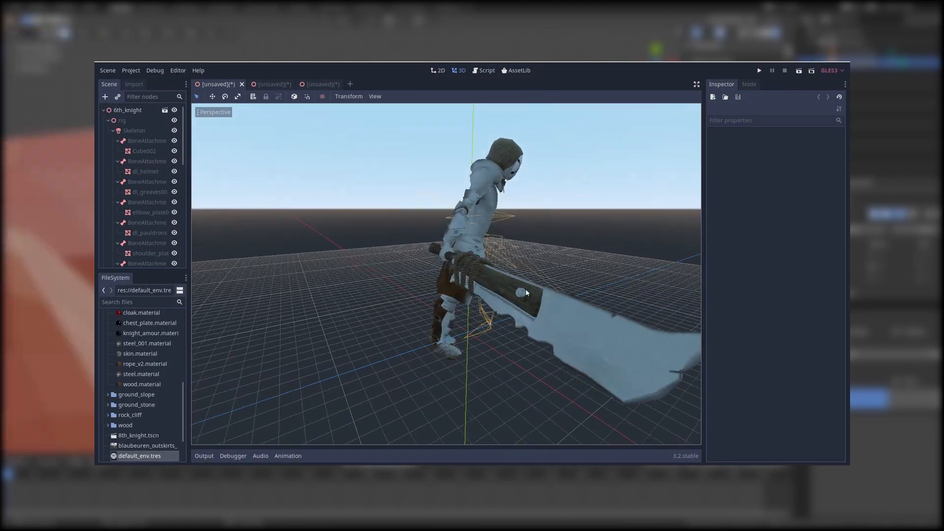
Switch the editor to the 7th_knight scene tab showing its AnimationPlayer clips
left_click(267, 84)
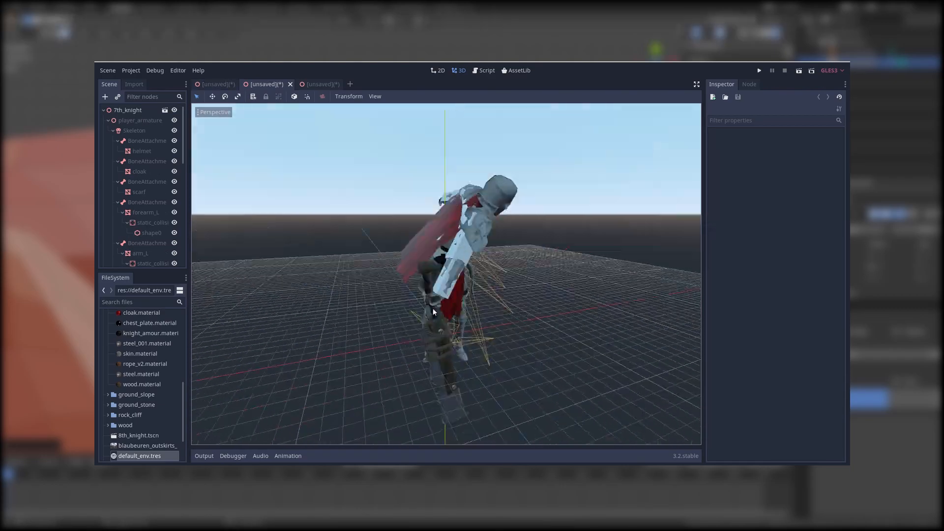
left_click(318, 83)
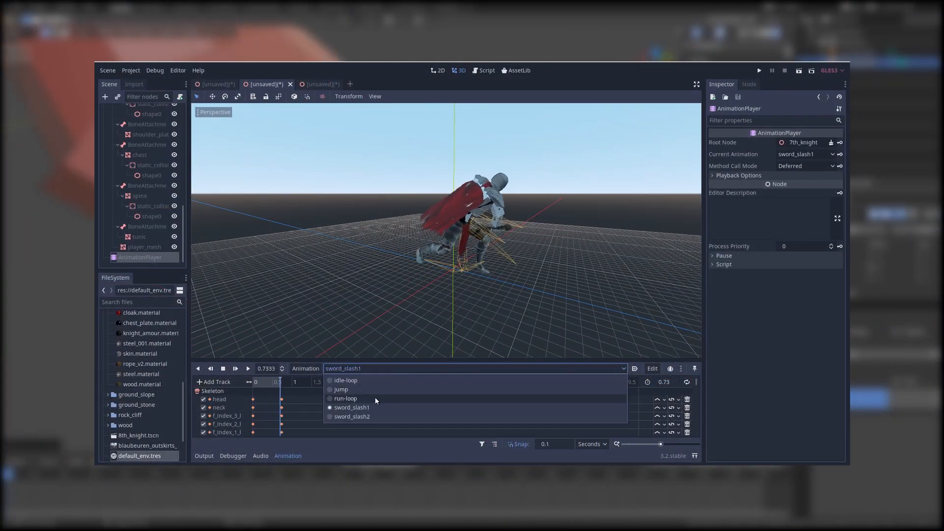
Preview sword_slash2, then play sword_slash1 in the 8th_knight scene
left_click(352, 417)
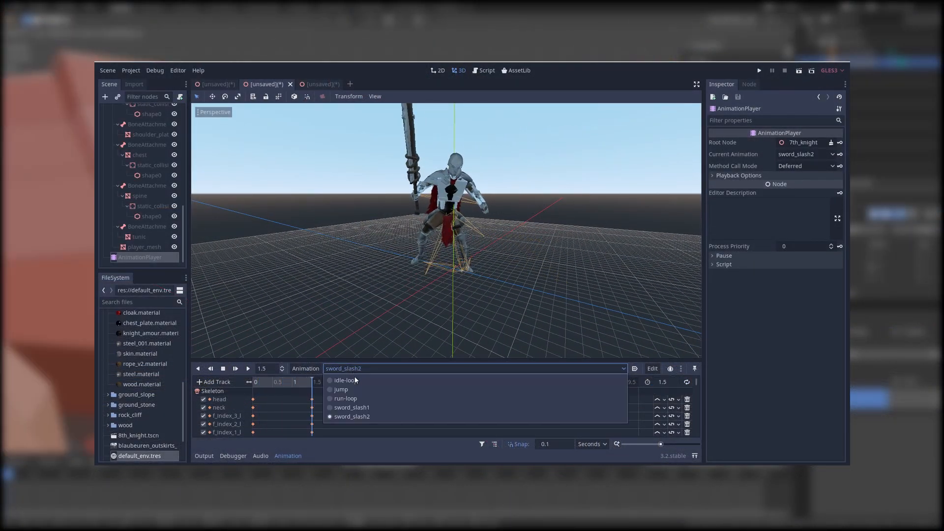
left_click(345, 398)
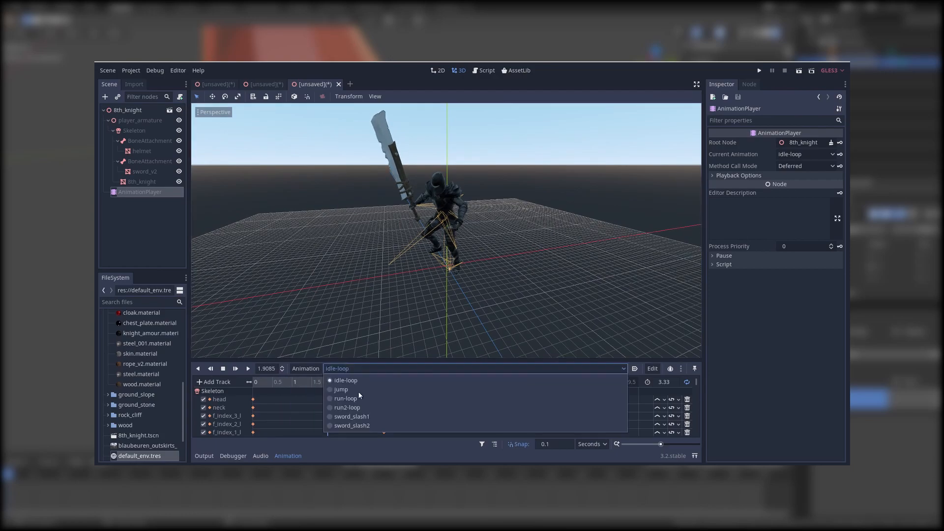
left_click(347, 407)
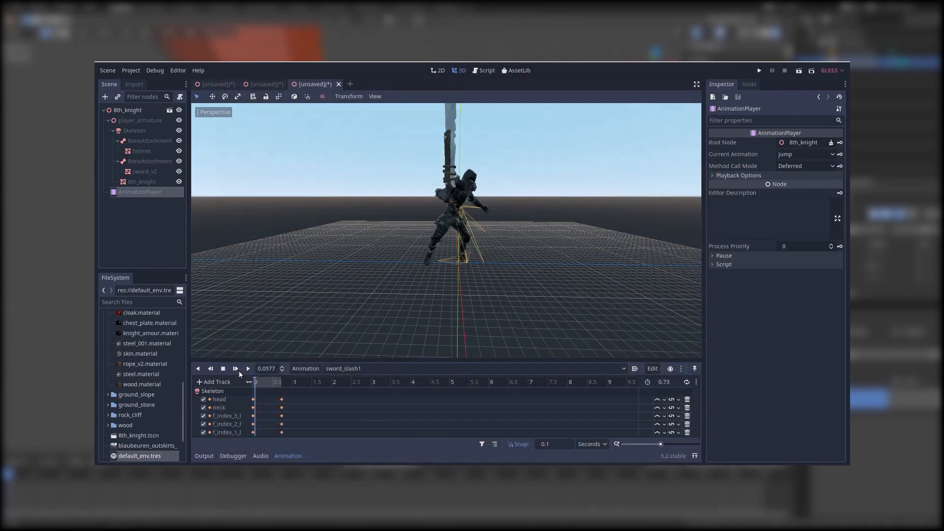
left_click(247, 368)
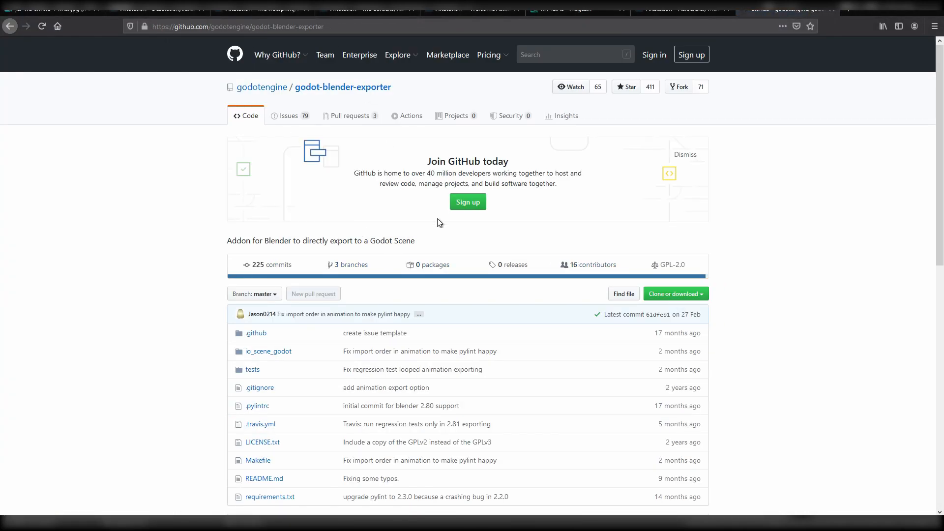
Download the godot-blender-exporter repository as a ZIP and dismiss the notification
left_click(674, 293)
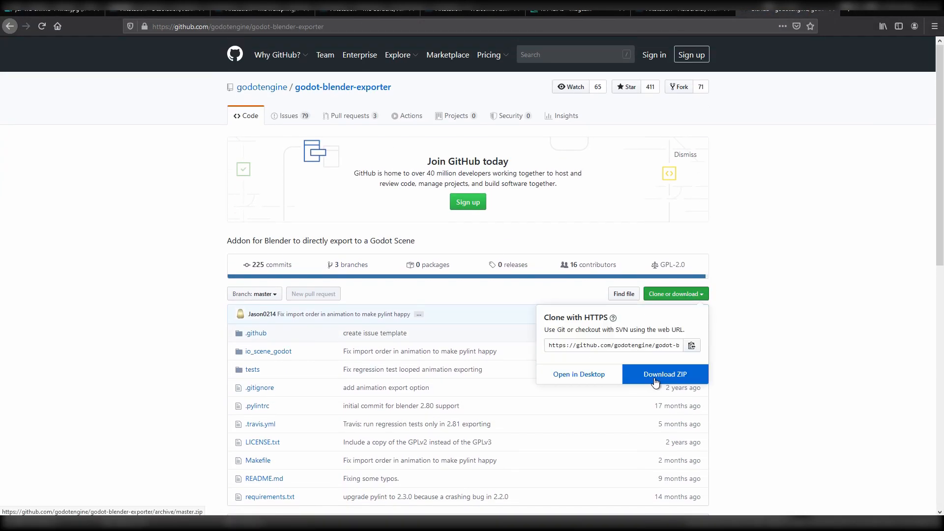
left_click(664, 373)
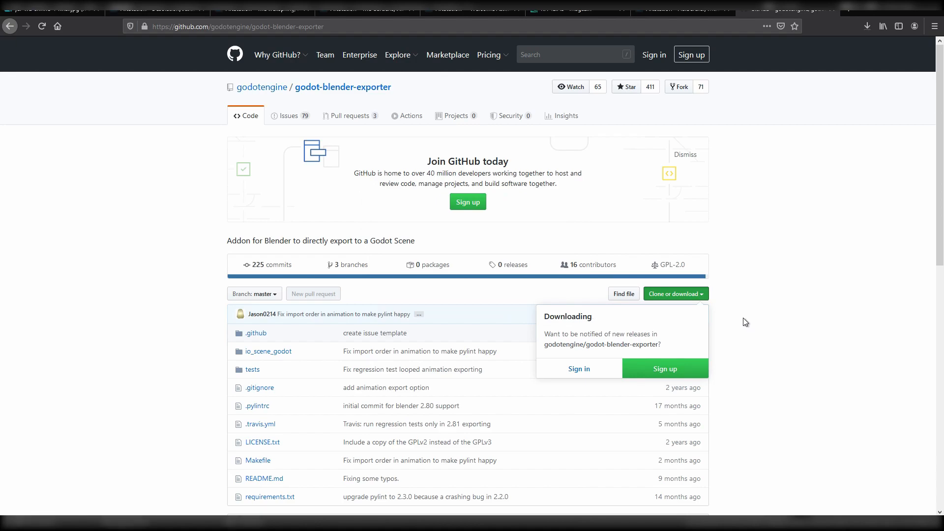
left_click(866, 26)
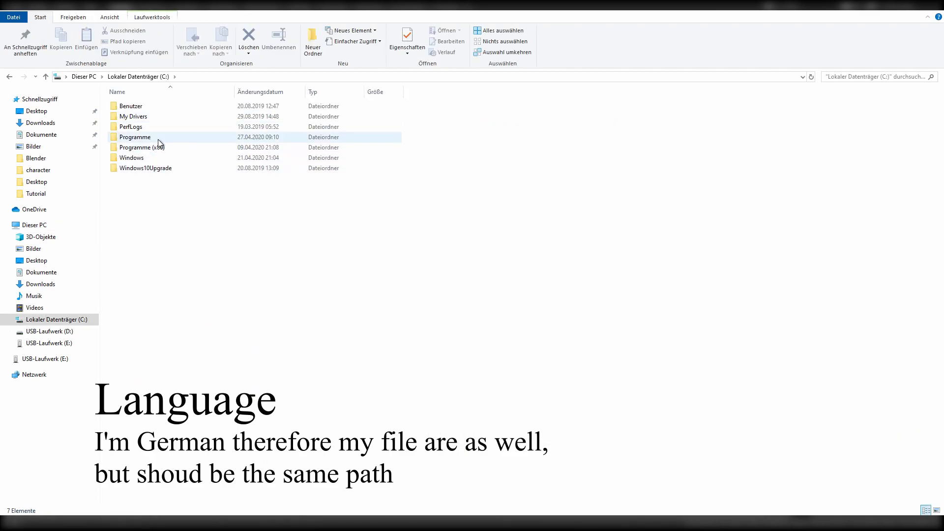
Move the add-on into Blender 2.82\scripts\addons, continuing with administrator rights
double_click(135, 137)
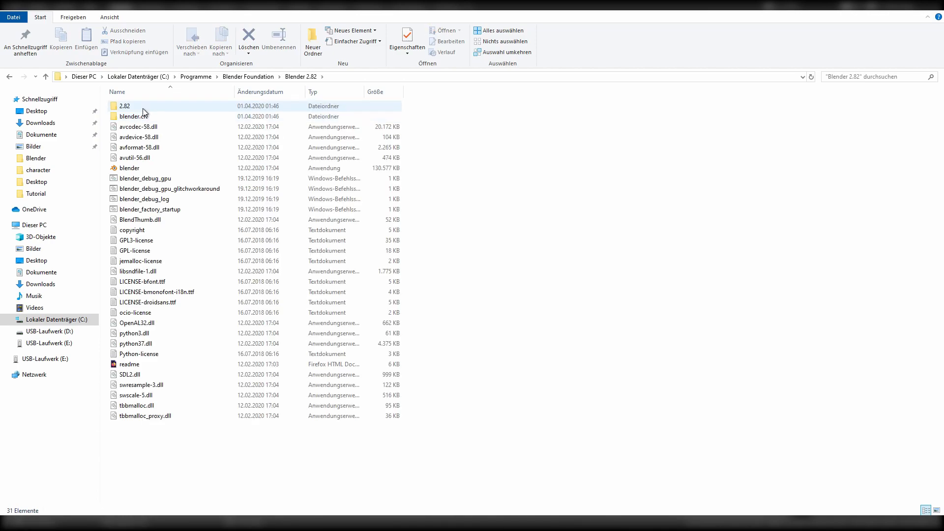
double_click(124, 106)
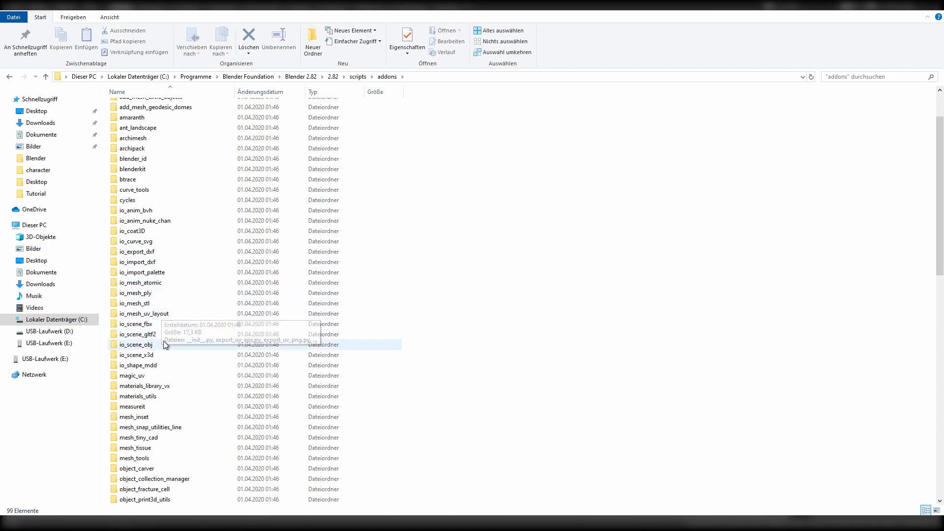
left_click(255, 484)
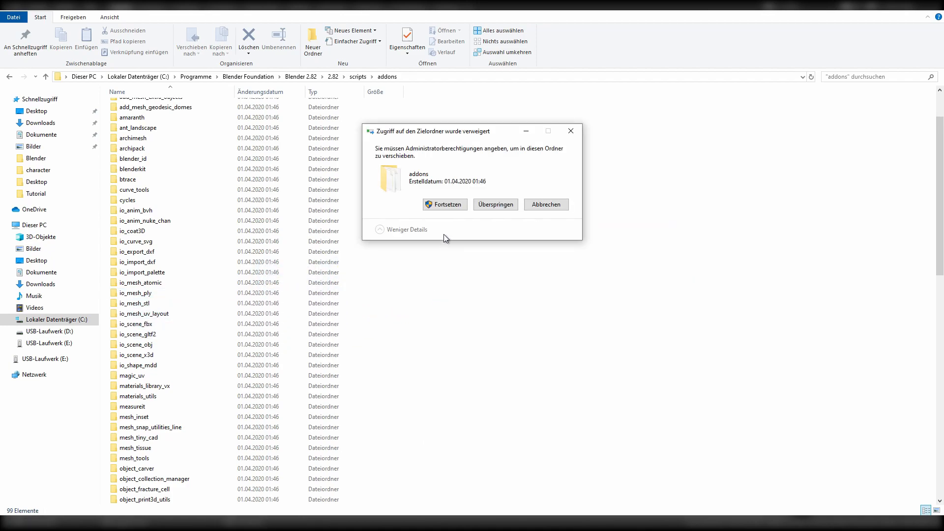
left_click(444, 205)
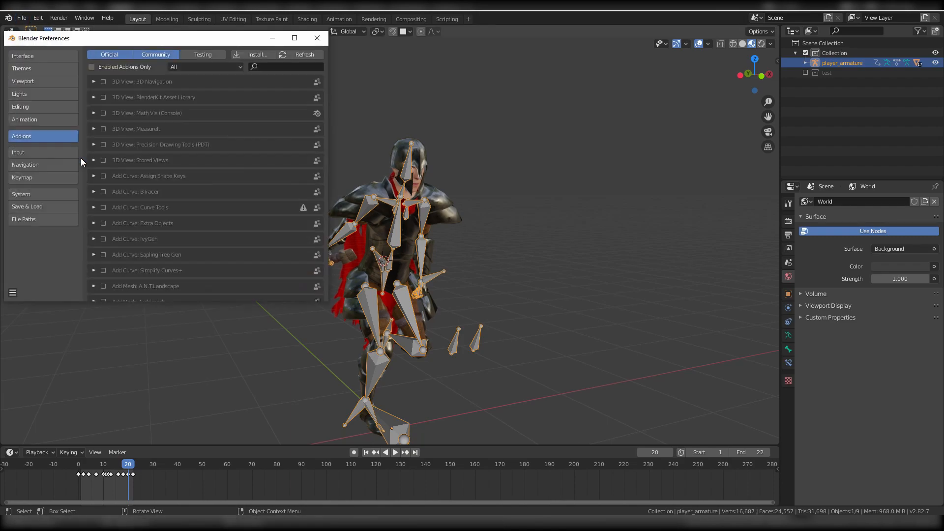
Search the add-ons for 'gd' and enable the Godot Engine Exporter
left_click(283, 65)
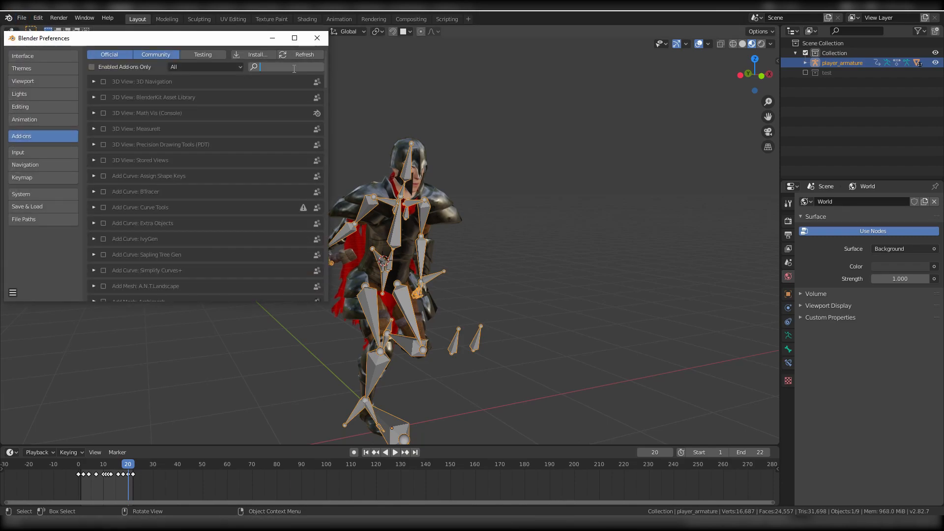
type("gd")
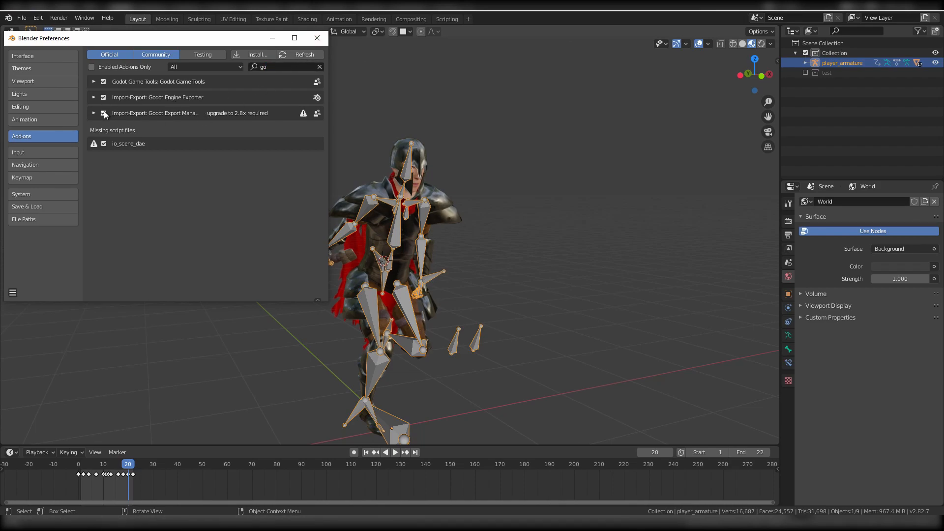
left_click(21, 18)
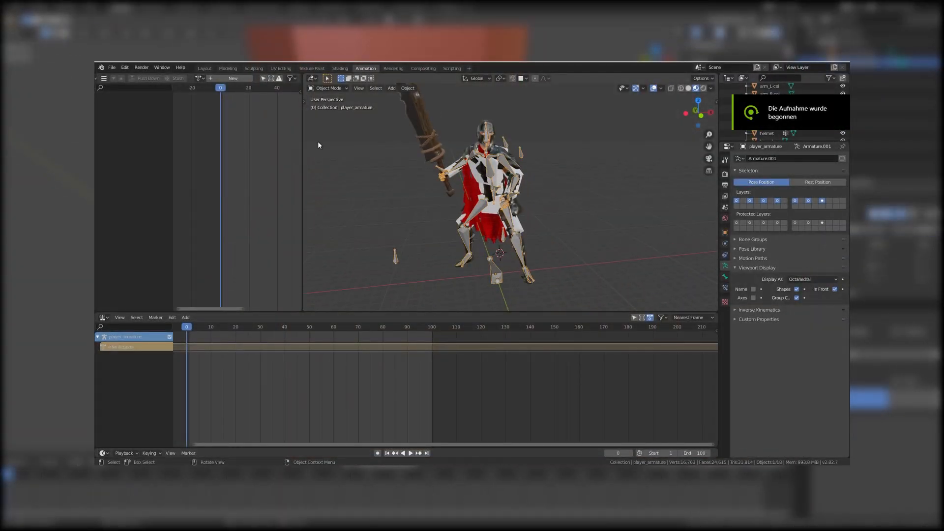
Push idle-loop, jump, run-loop and the sword slash actions down as NLA tracks
left_click(410, 453)
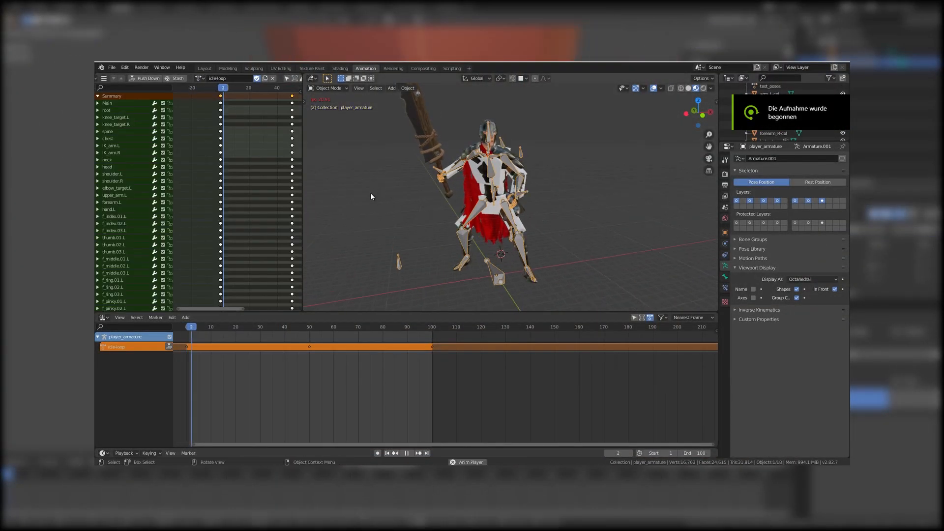
left_click(199, 77)
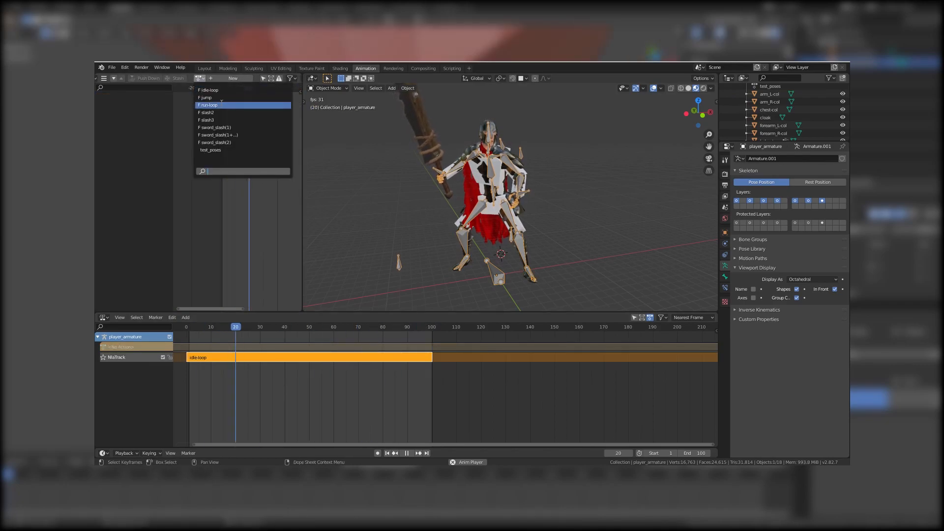
left_click(204, 97)
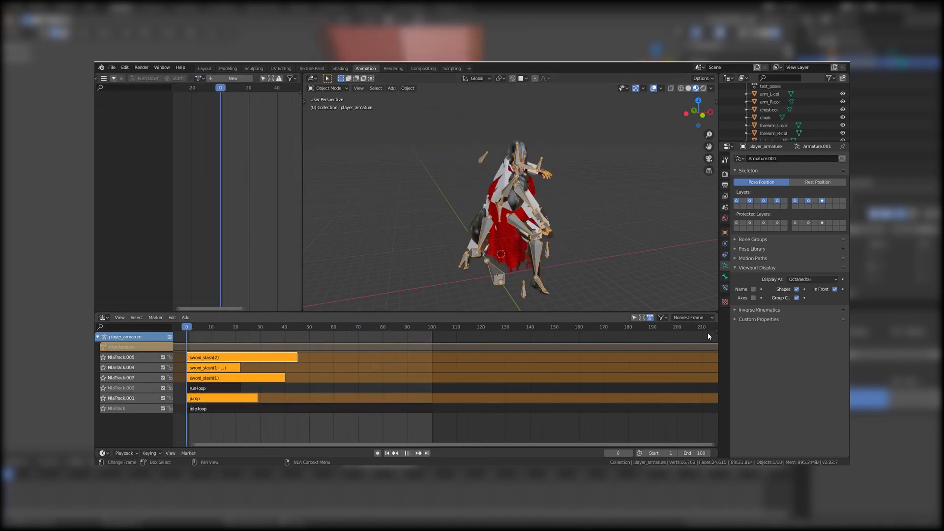
left_click(162, 367)
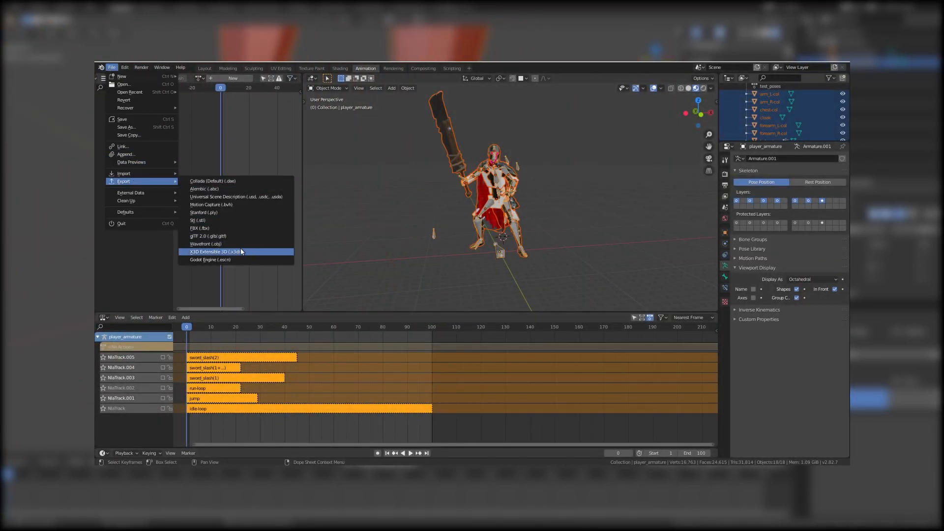
Start a Godot .escn export limited to selected objects, then cancel it
left_click(209, 259)
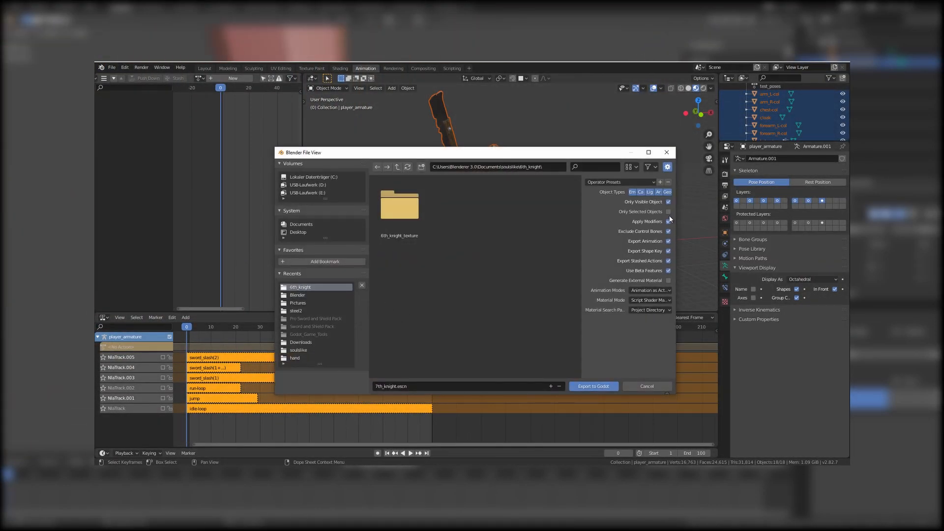
left_click(648, 310)
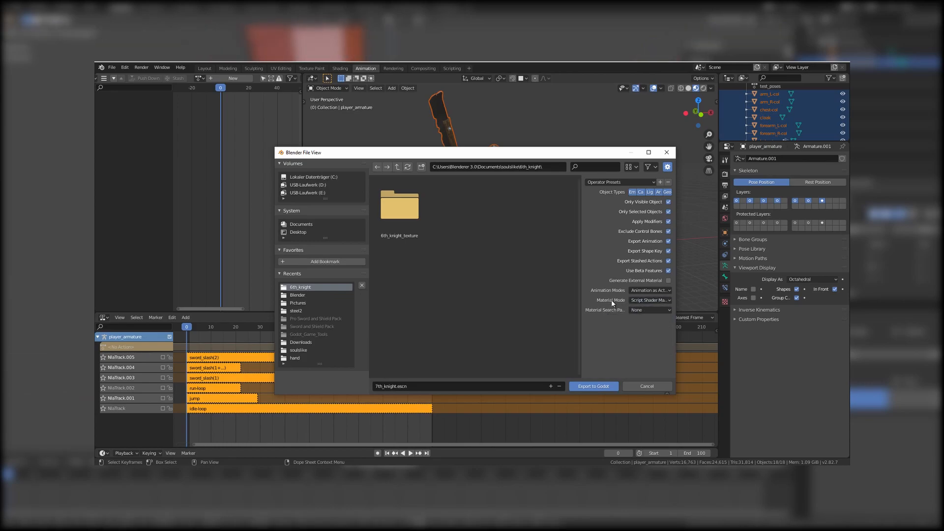
mouse_move(650, 389)
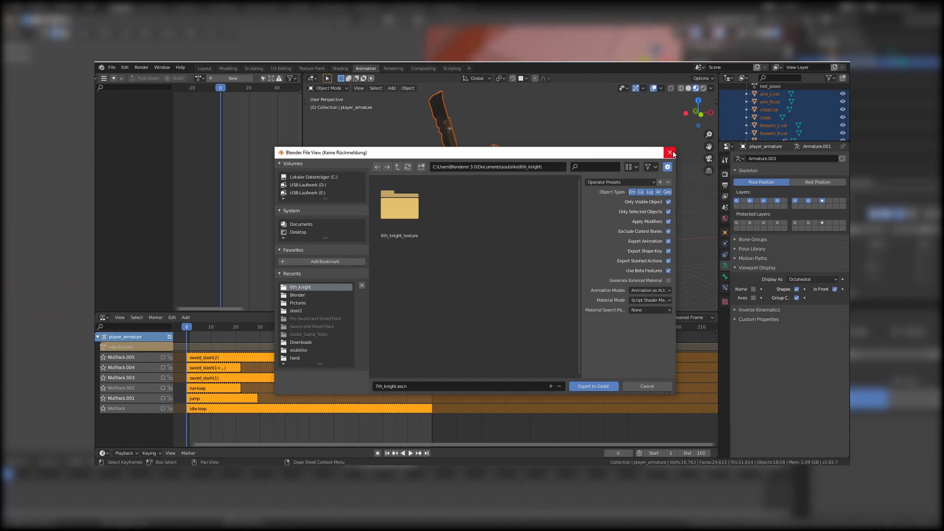
left_click(668, 152)
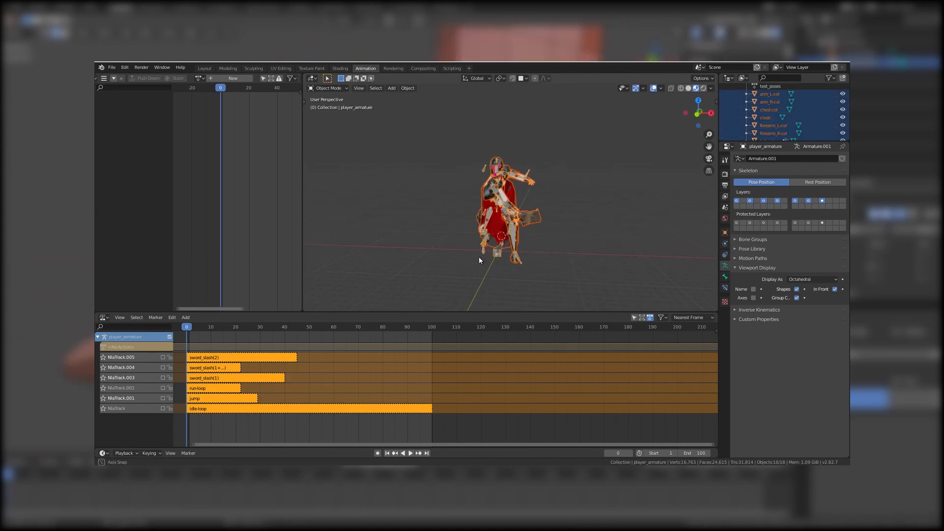
Export the knight as 7th_knight.escn with Material Mode set to None
left_click(111, 67)
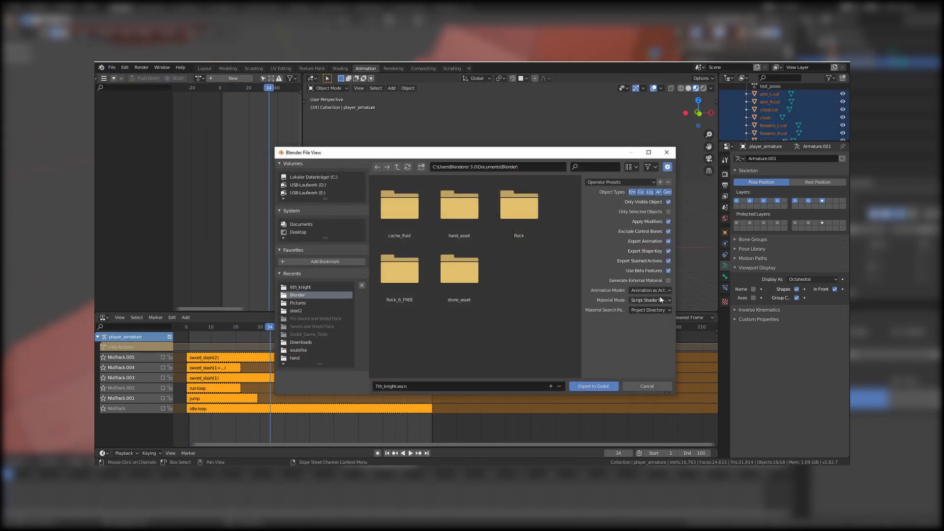
left_click(649, 300)
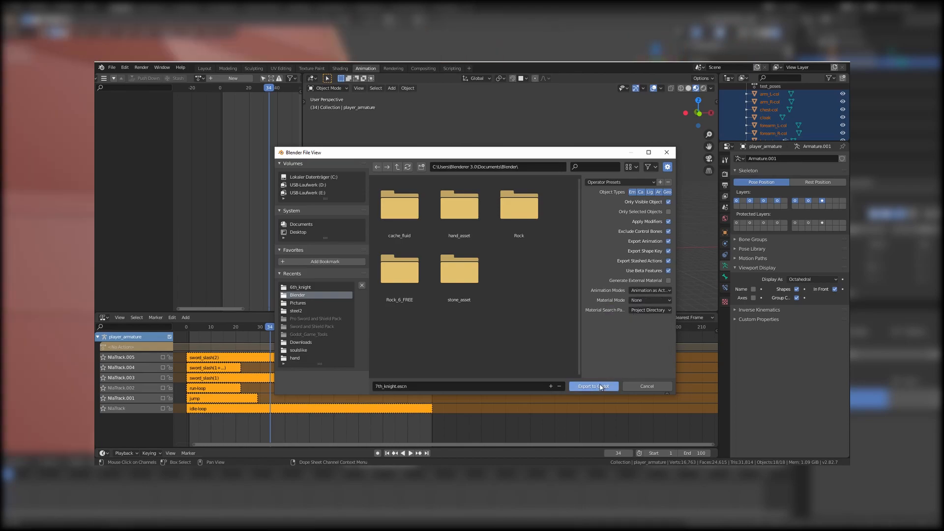
left_click(593, 385)
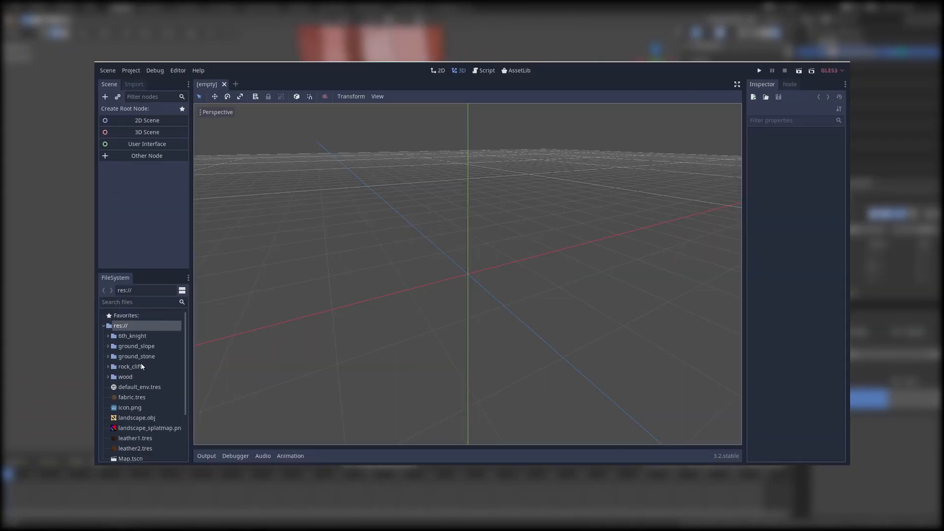
Open 7th_knight and inspect player_mesh with its skin and steel materials
double_click(131, 335)
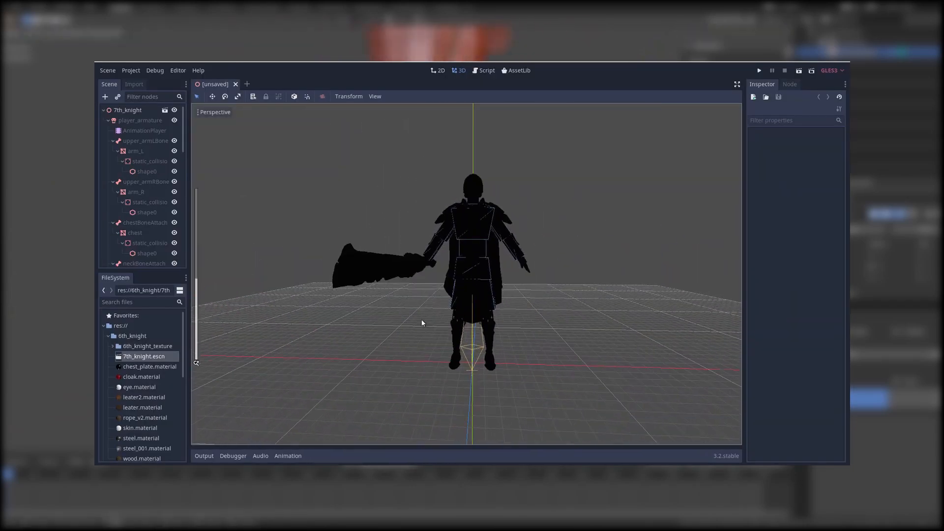
left_click(140, 242)
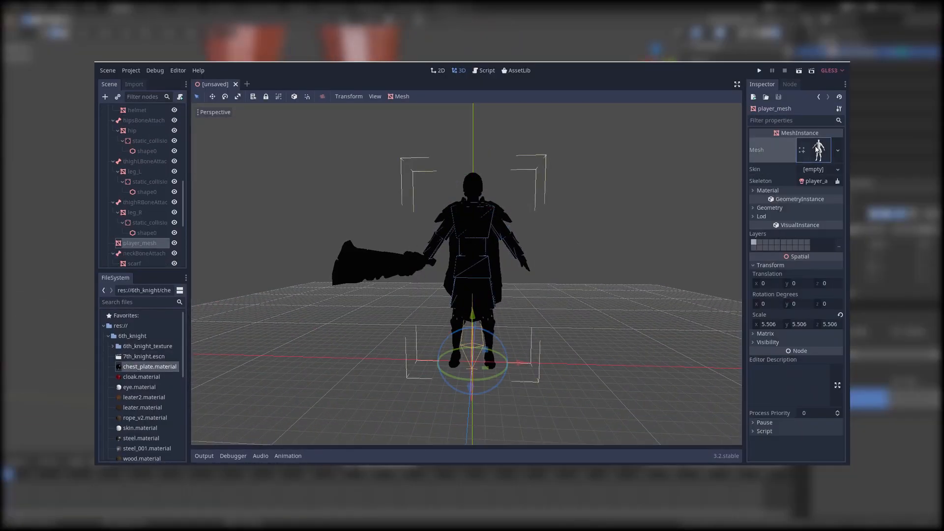
left_click(141, 392)
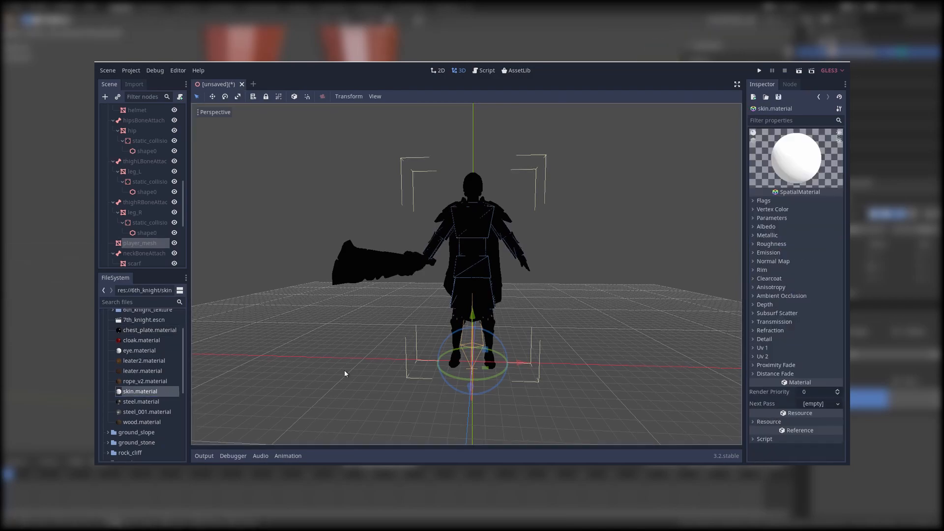
left_click(139, 243)
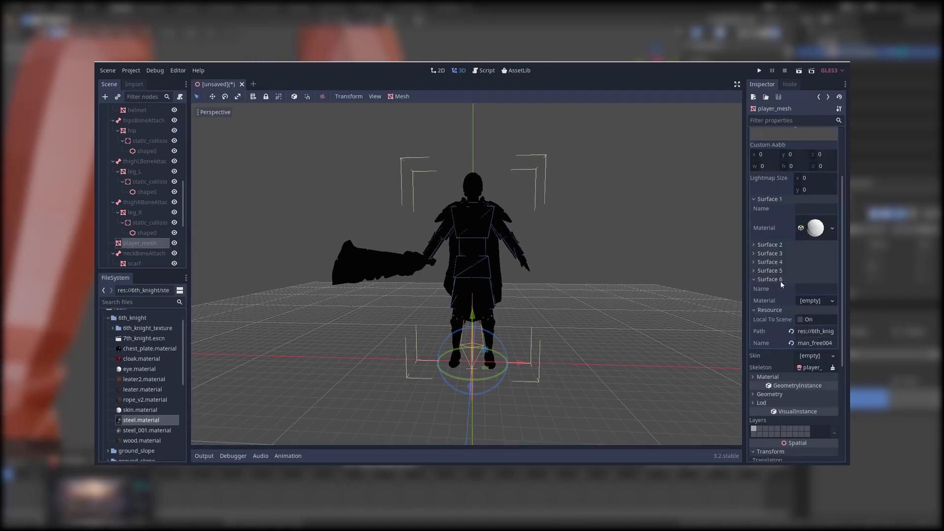
Add a DirectionalLight child node to light the knight
left_click(104, 96)
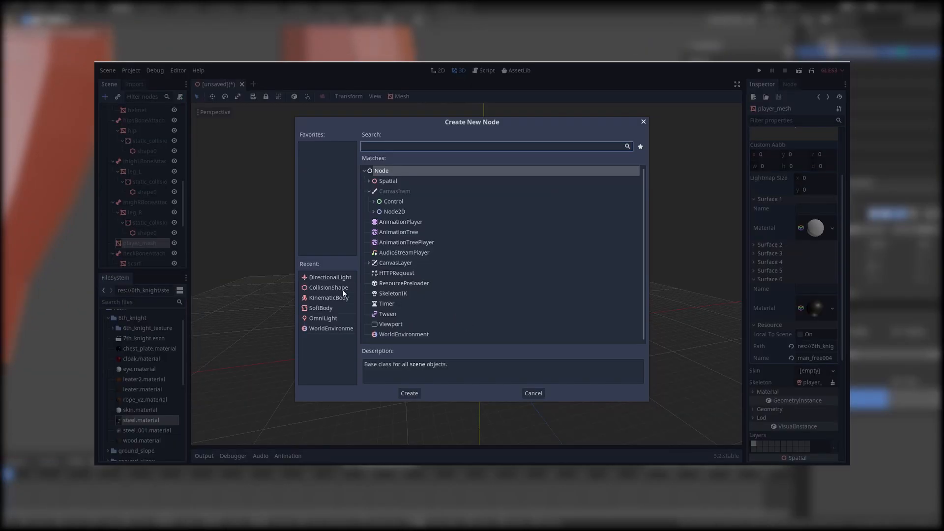
left_click(409, 393)
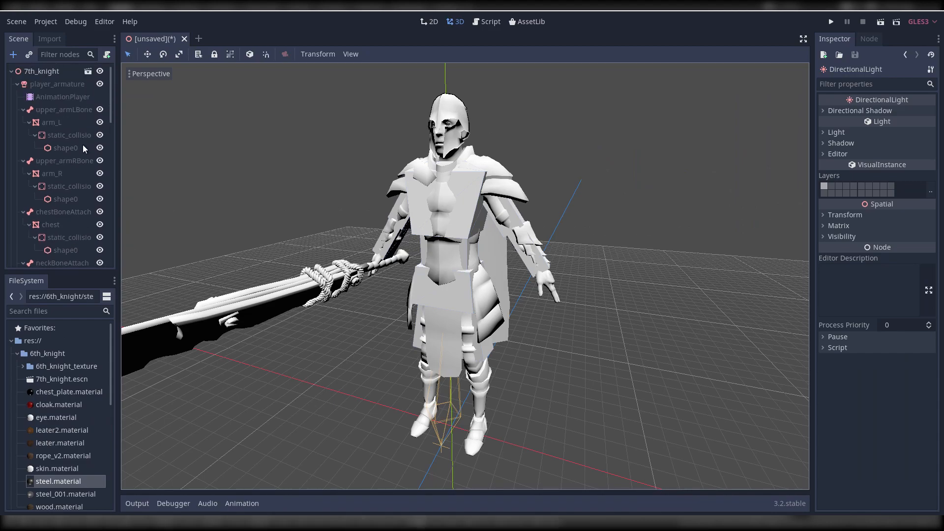
Play the idle-loop animation from the AnimationPlayer to check mesh deformation
left_click(62, 96)
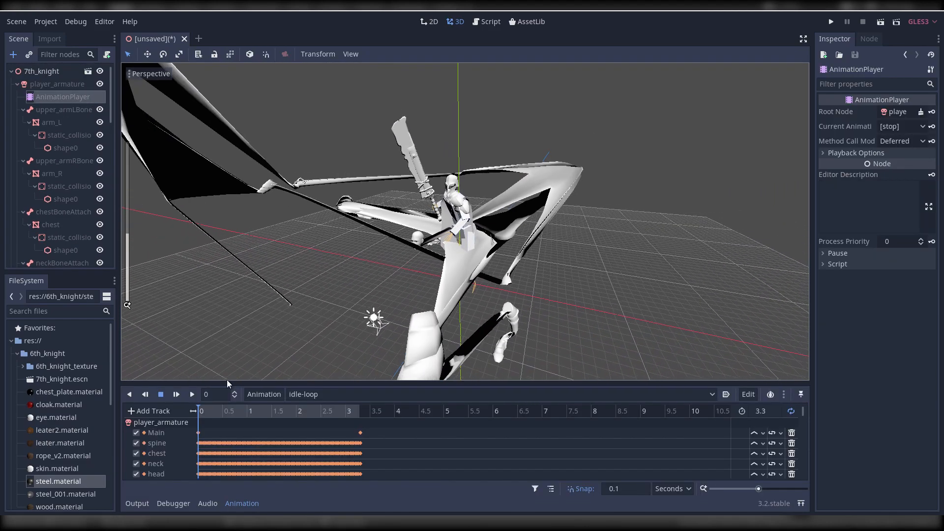
left_click(192, 394)
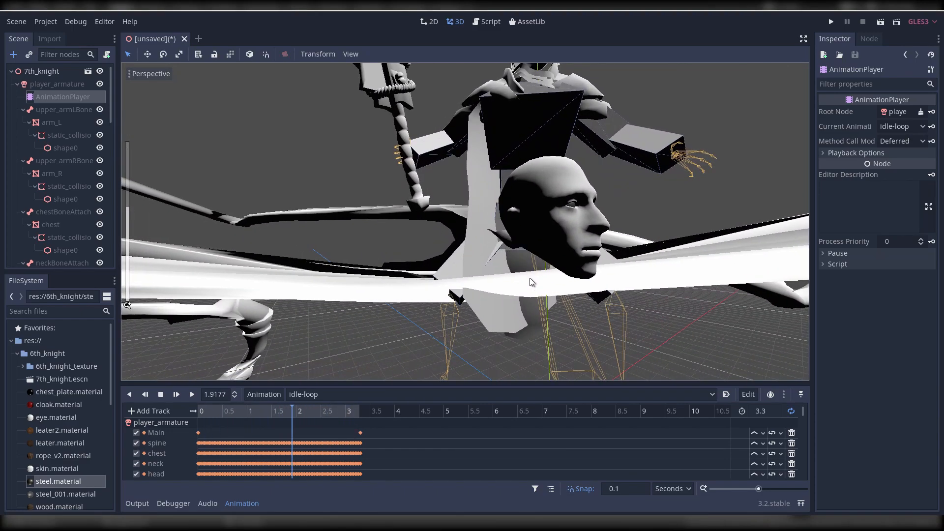
left_click(229, 411)
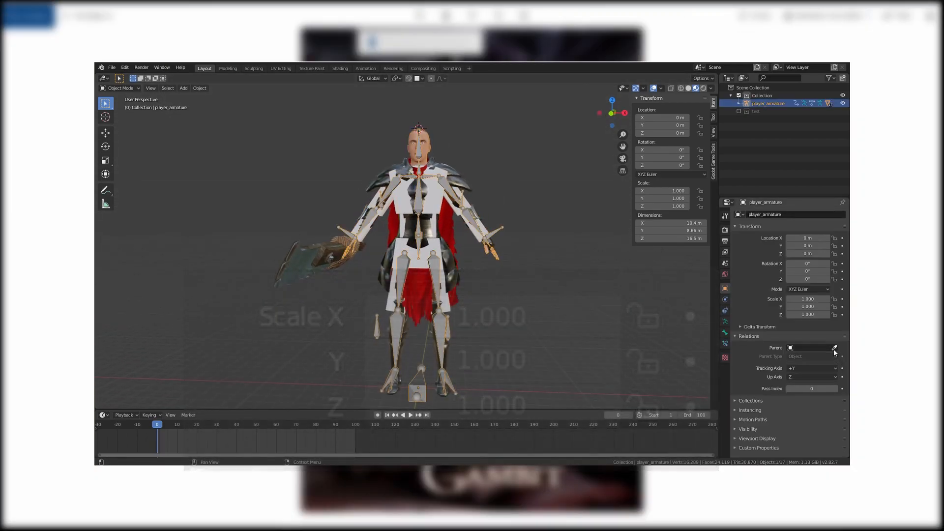
Clear player_armature from the 8th_knight object's Parent field in Relations
left_click(415, 271)
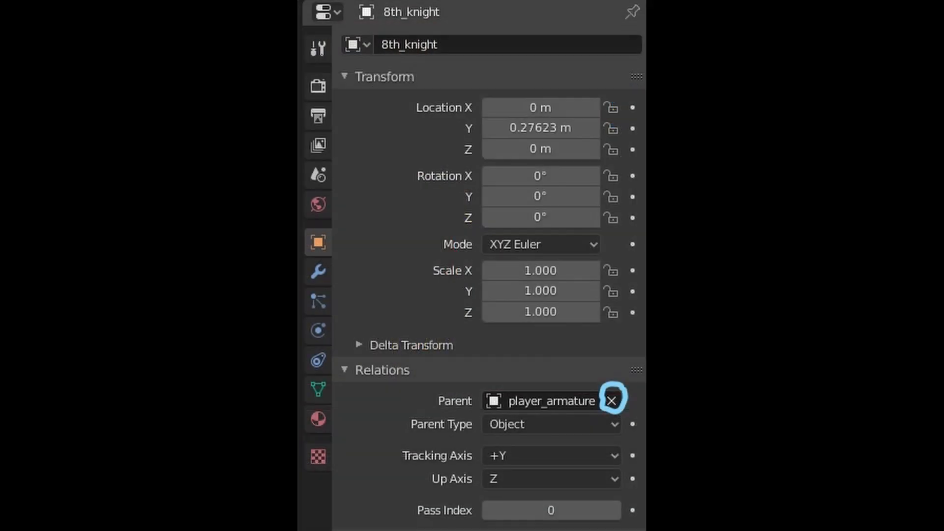
left_click(612, 400)
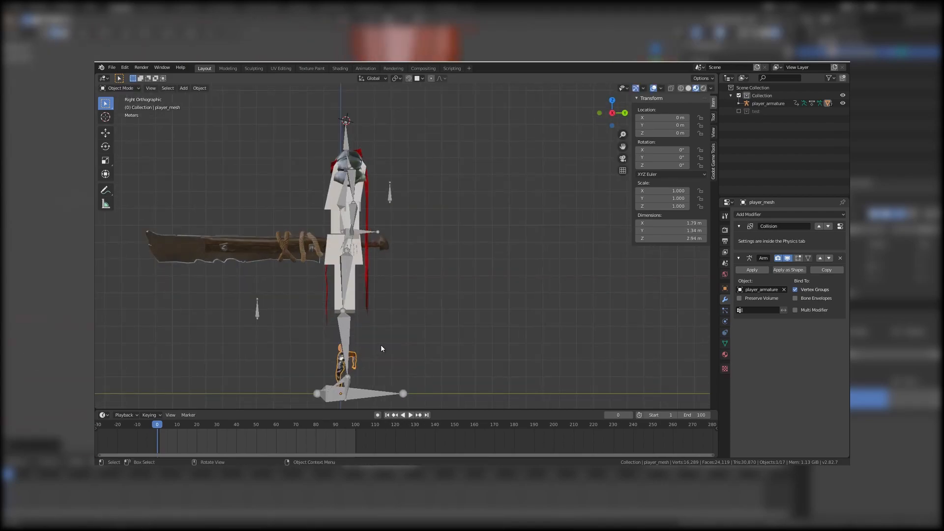
Scale player_mesh up about 5.5 times and apply the scale so it reads 1.0
key("s")
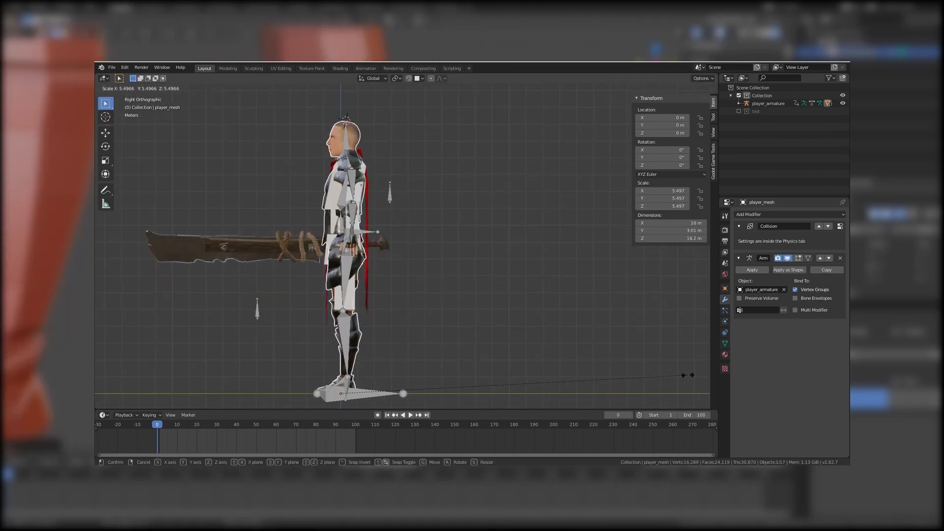
mouse_move(298, 124)
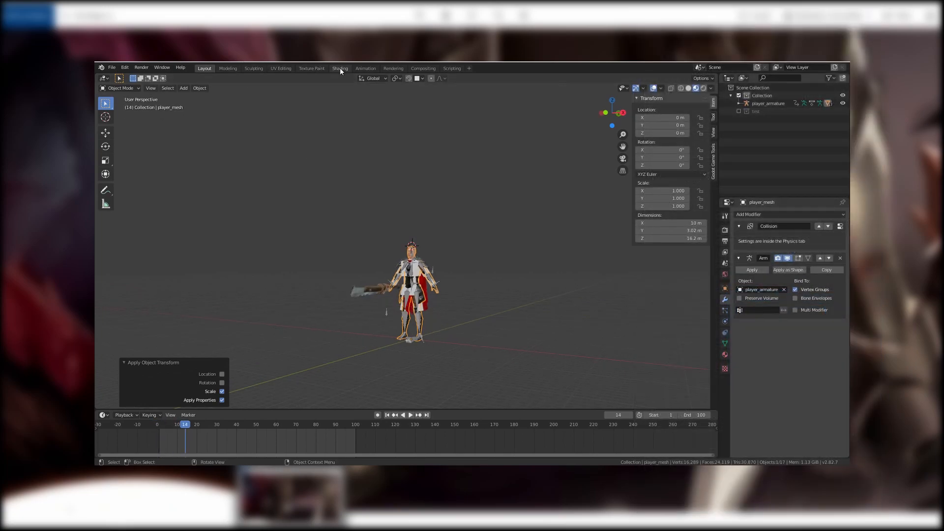
left_click(364, 68)
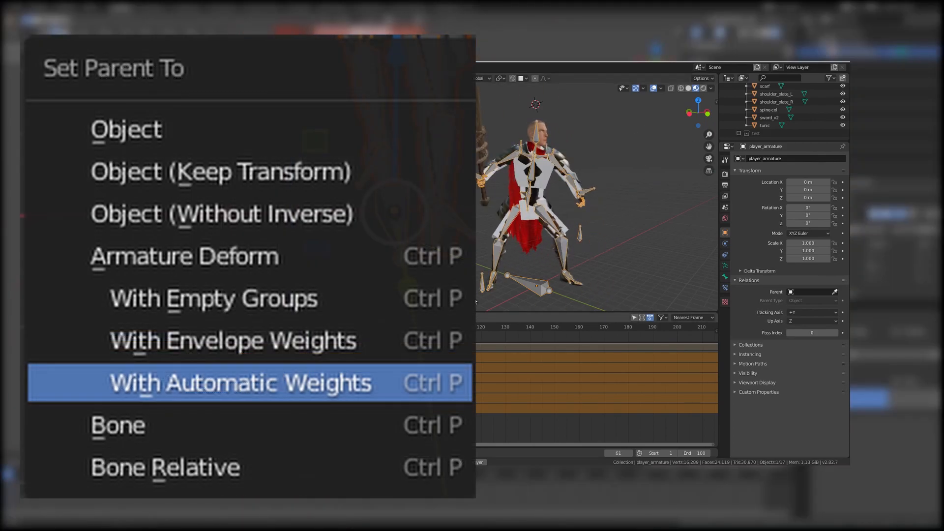
Parent all knight mesh parts to player_armature with automatic weights, then select them for export
left_click(241, 382)
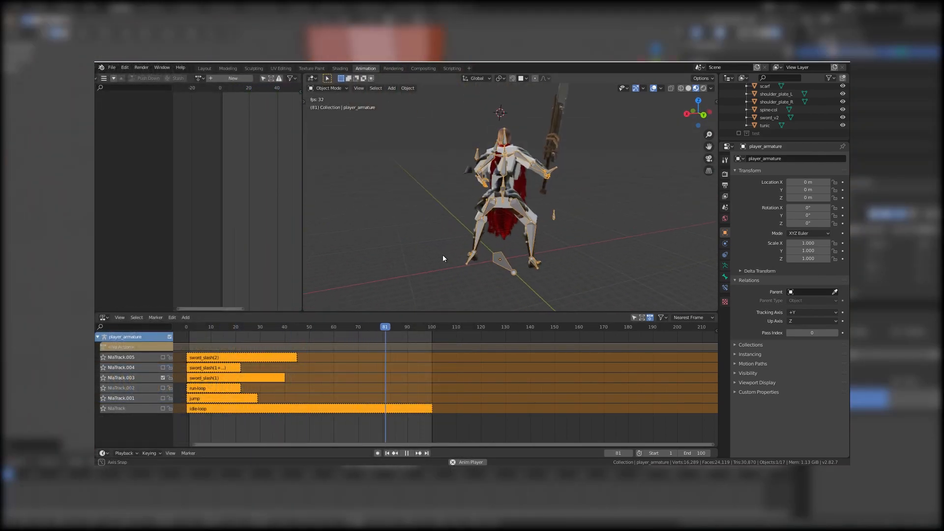
left_click(187, 327)
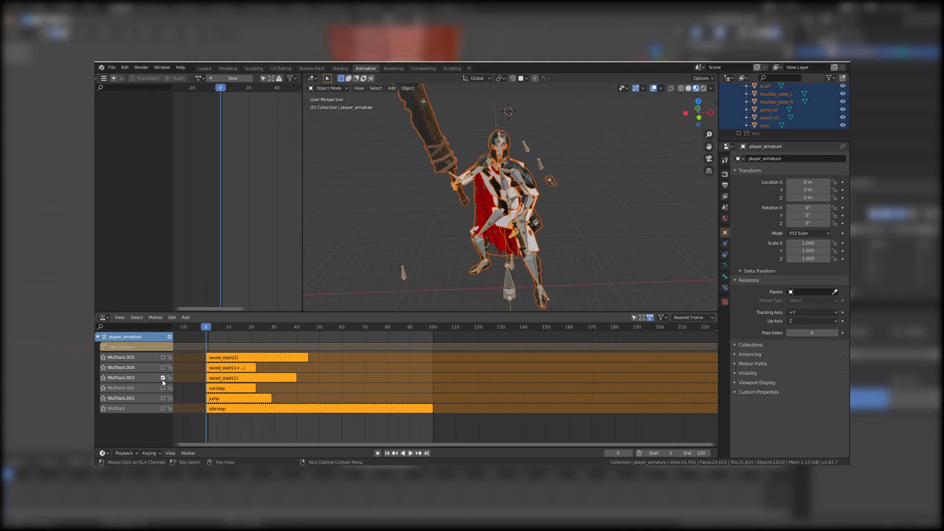
left_click(111, 67)
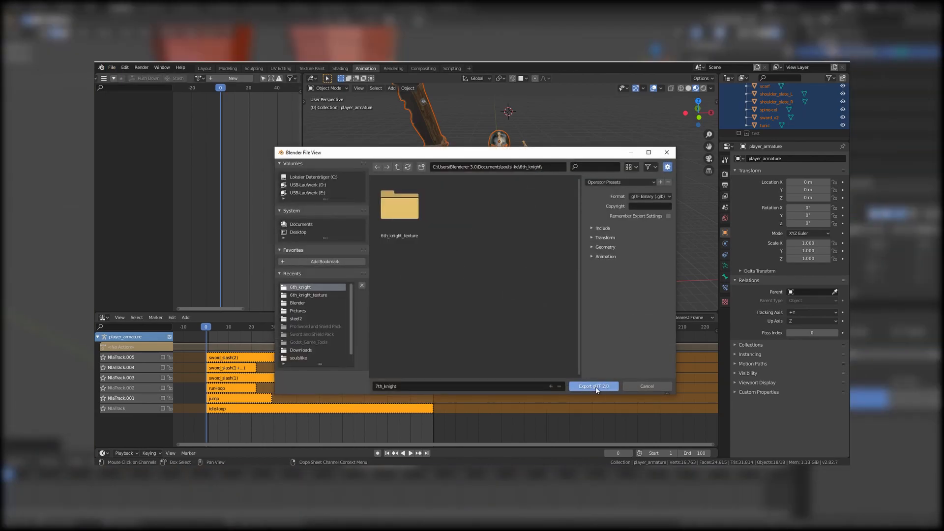
Drop the glTF export and export the selected knight as 7th_knight.escn via the Godot Engine format
left_click(602, 227)
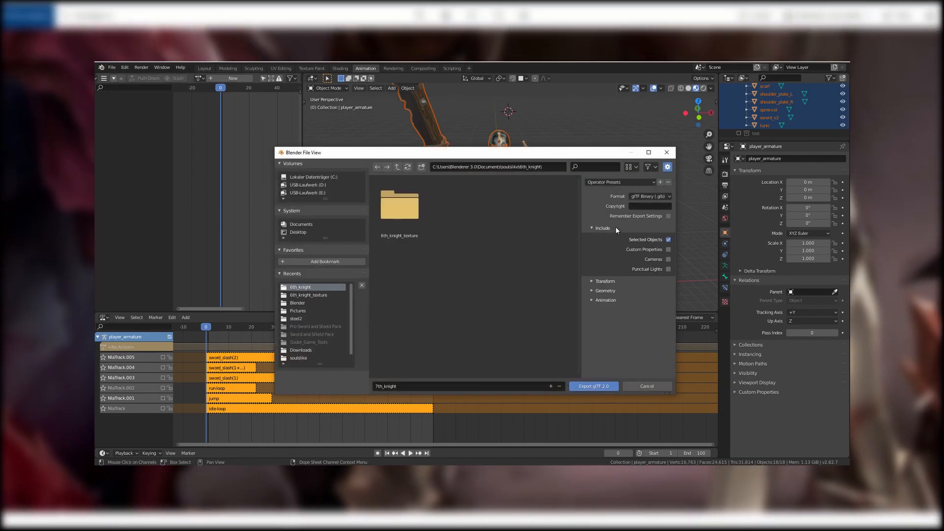
left_click(111, 67)
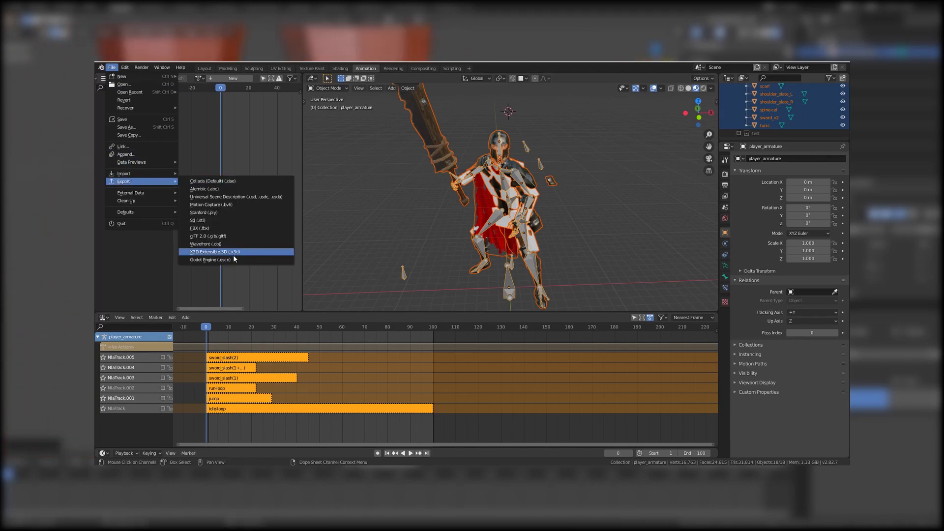
left_click(209, 260)
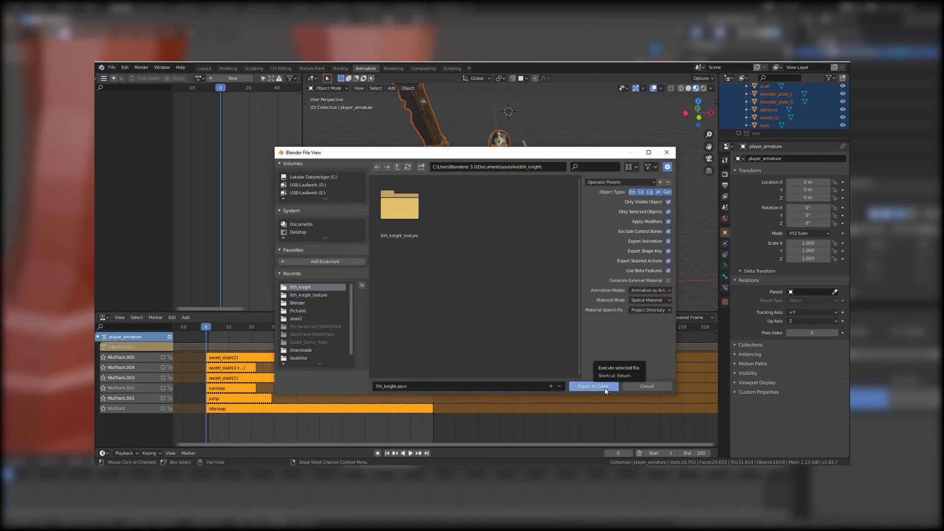
left_click(592, 385)
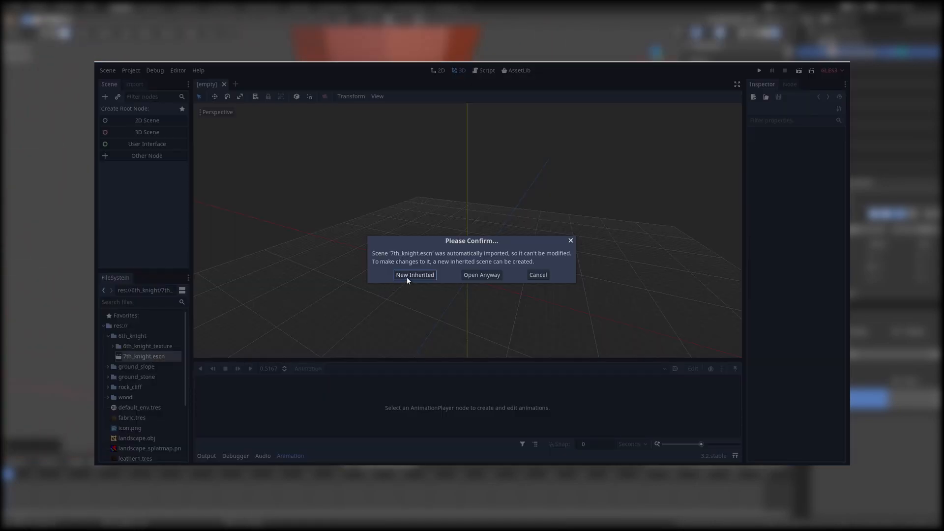
Make an inherited scene from 7th_knight.escn and preview idle-loop, jump and player_armatureAction in its AnimationPlayer
left_click(414, 275)
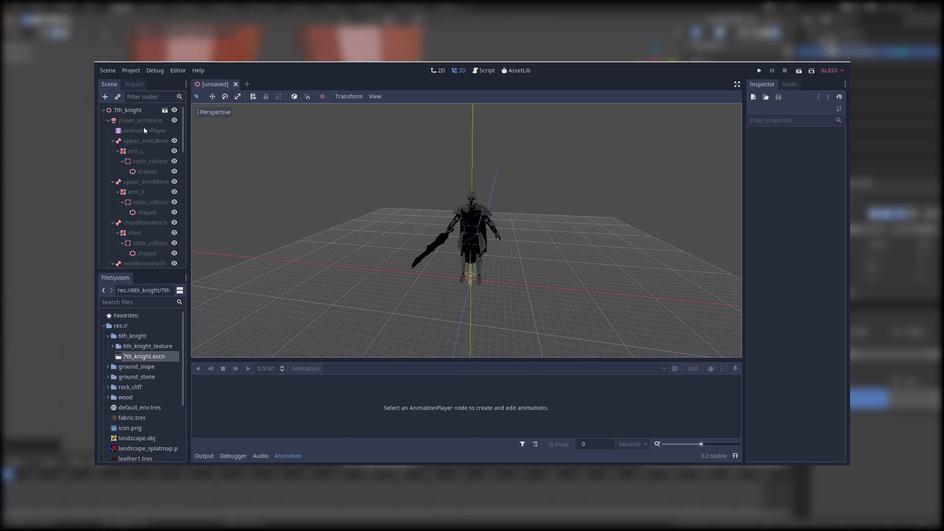
left_click(144, 130)
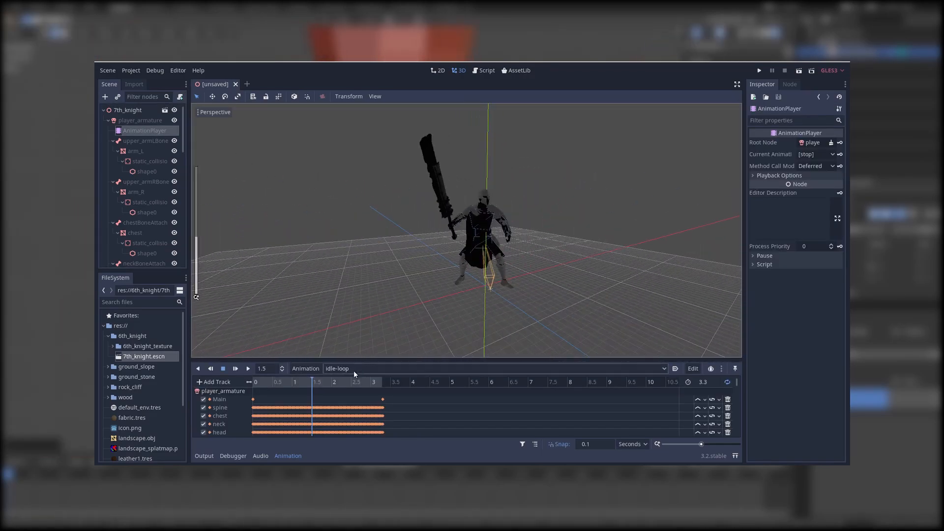
left_click(248, 369)
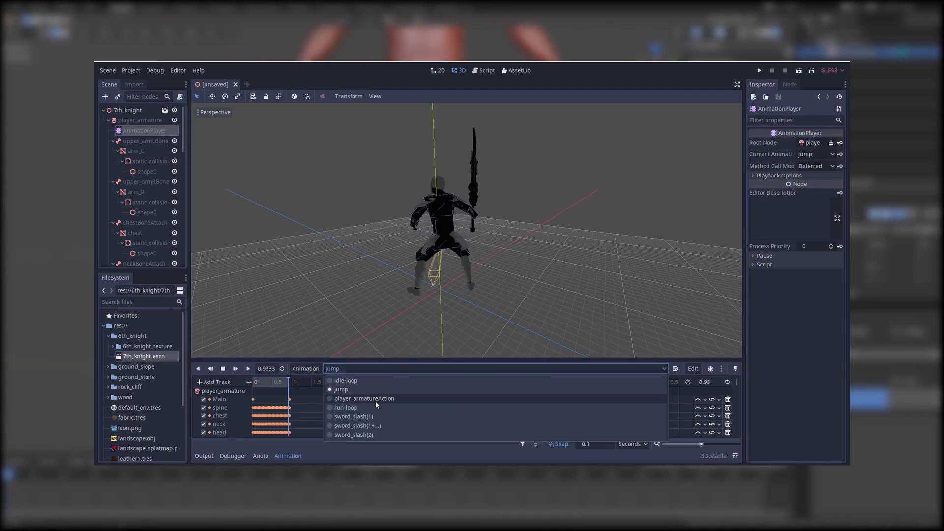
left_click(345, 407)
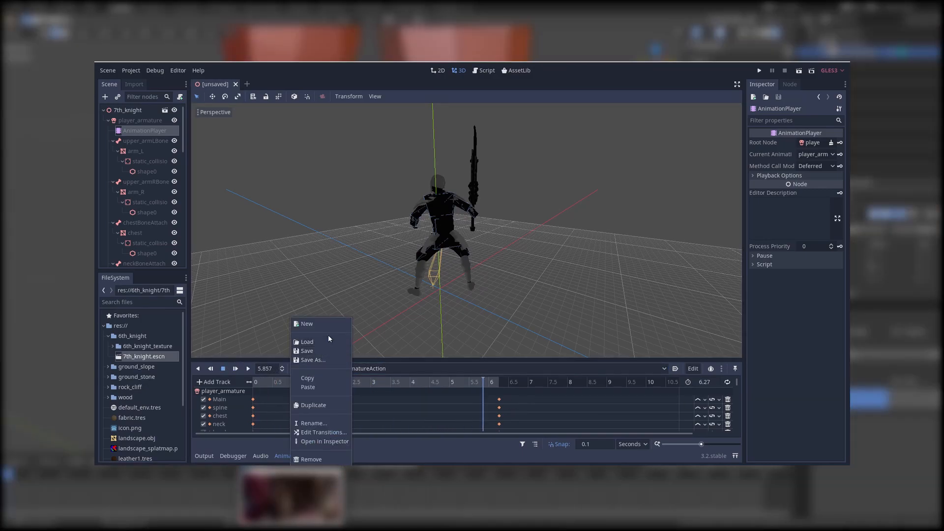
left_click(307, 342)
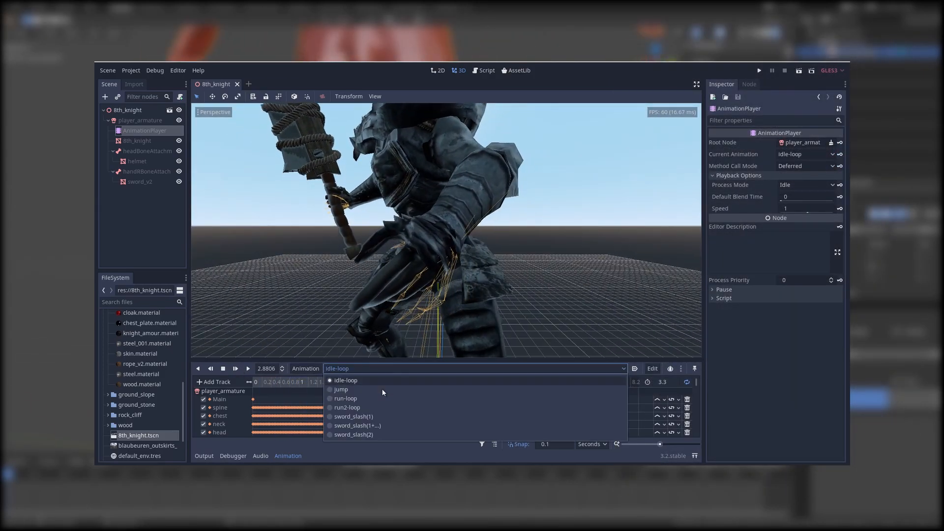
Choose idle-loop in 8th_knight's AnimationPlayer to preview the textured knight
left_click(347, 407)
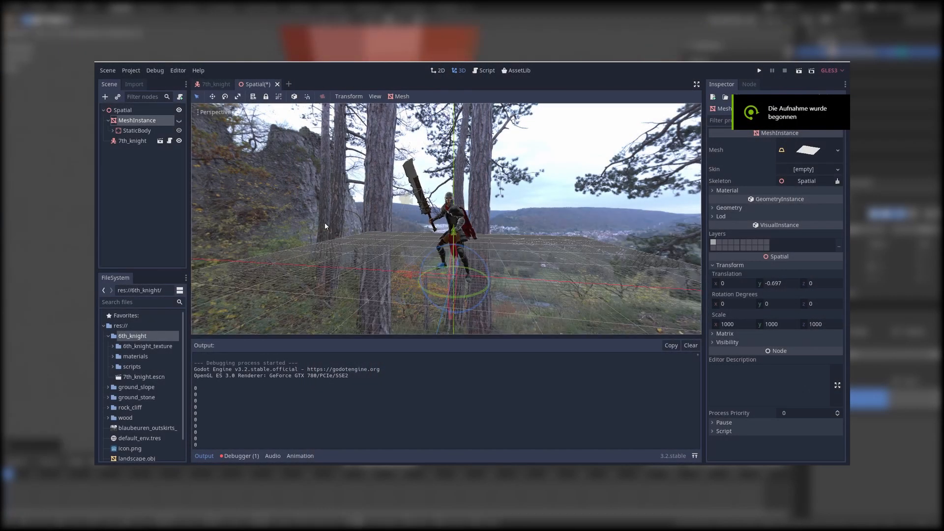
Play the forest Spatial scene so the knight animates among the trees in the game window
left_click(758, 70)
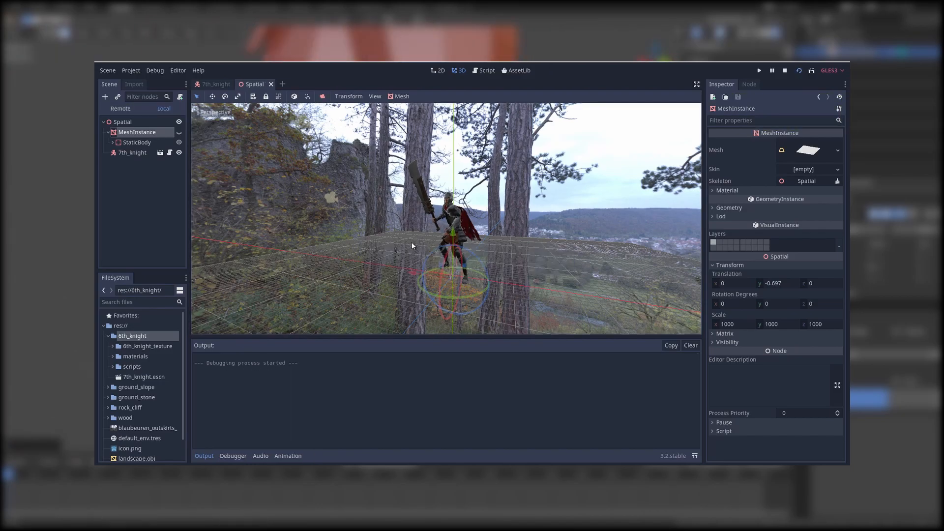
left_click(758, 71)
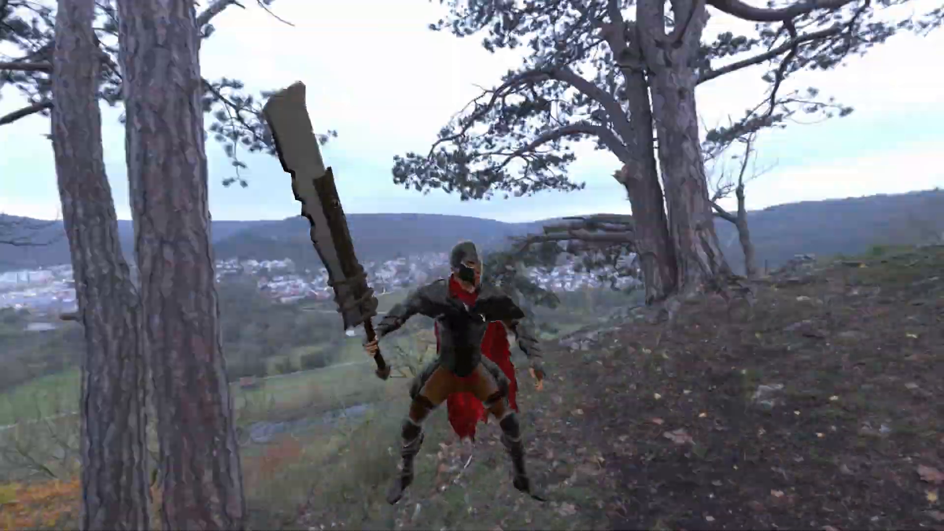